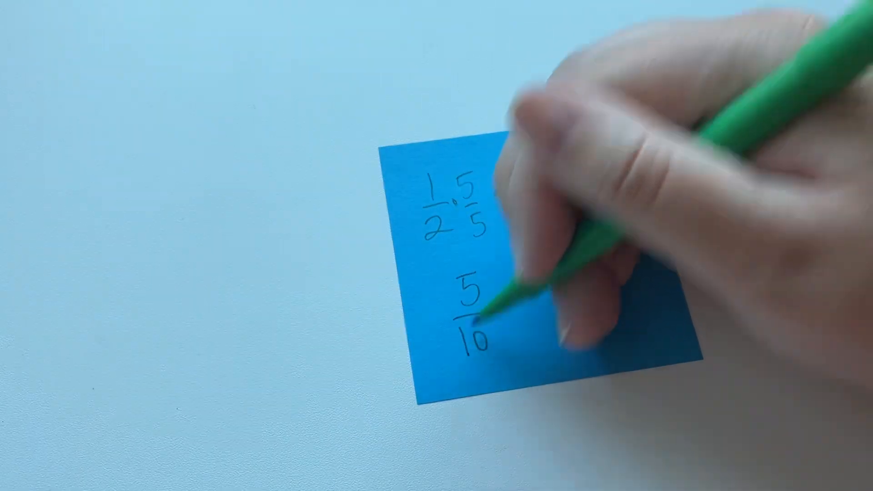
{"action": "type", "text": "and 2/5 2/2"}
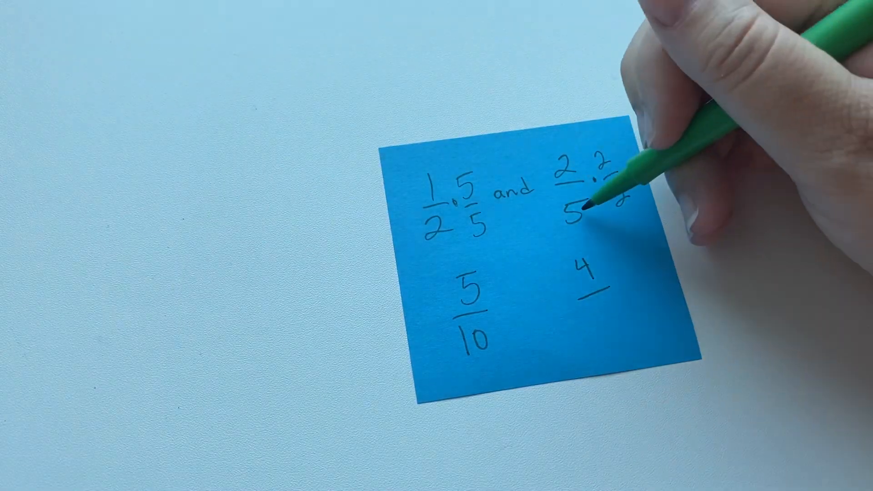
{"action": "type", "text": "10"}
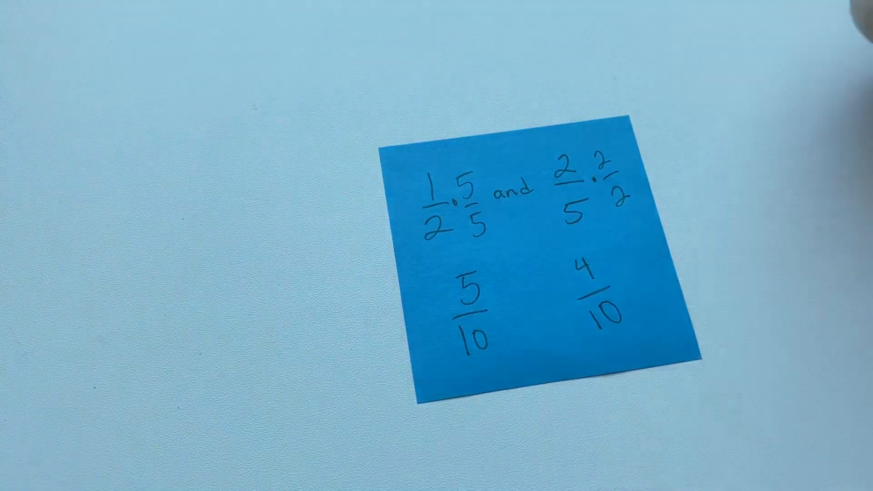